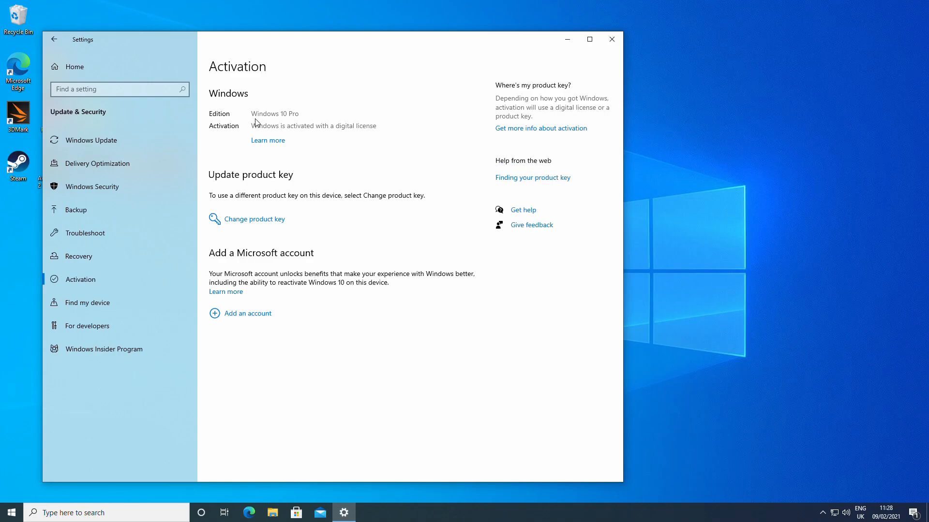
mouse_move(290, 125)
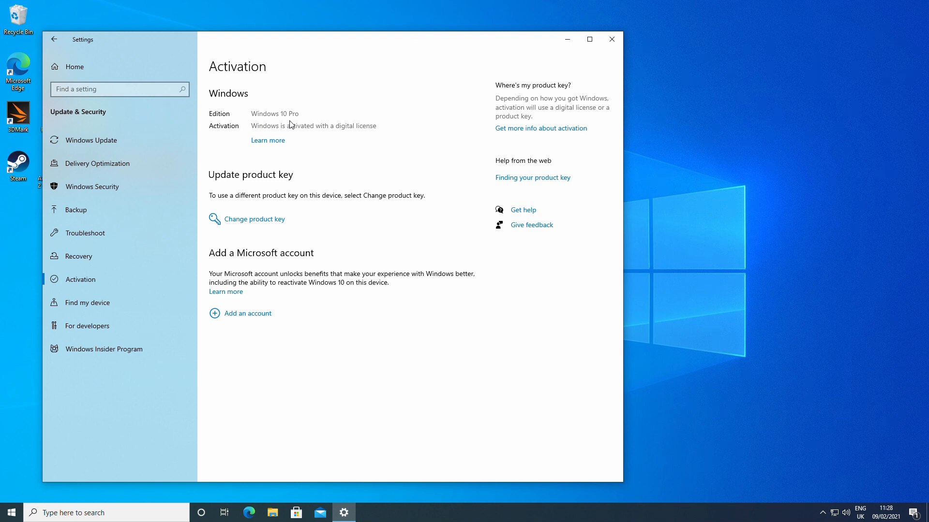
mouse_move(313, 142)
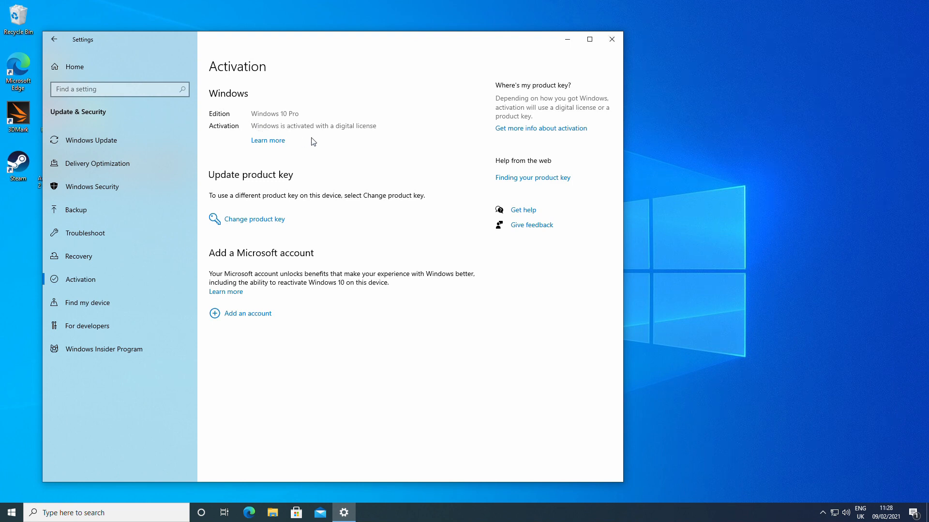
mouse_move(108, 140)
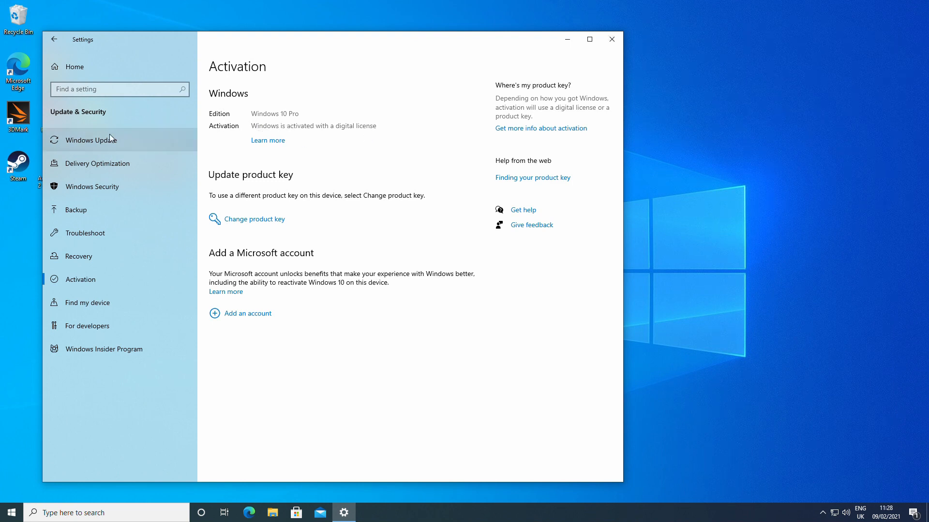
Check the Windows Update page to confirm Windows is activated and up to date.
click(92, 140)
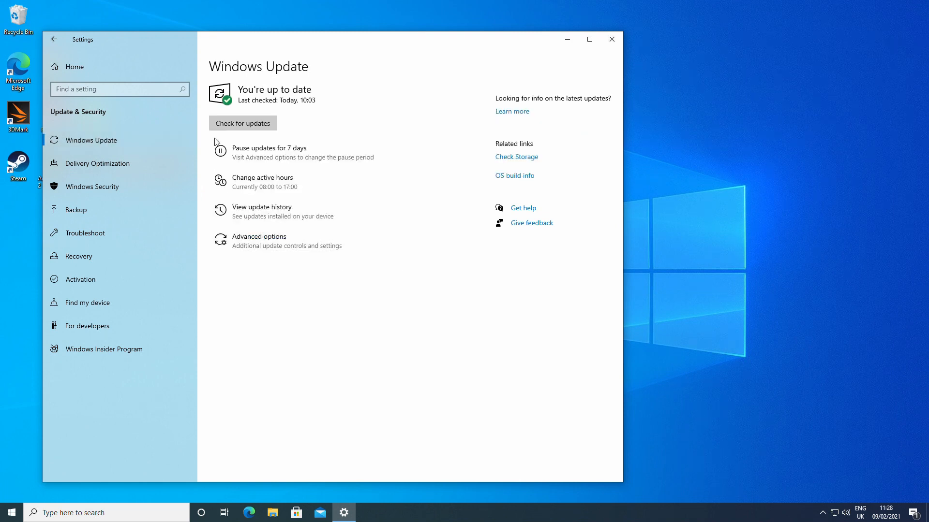
click(241, 122)
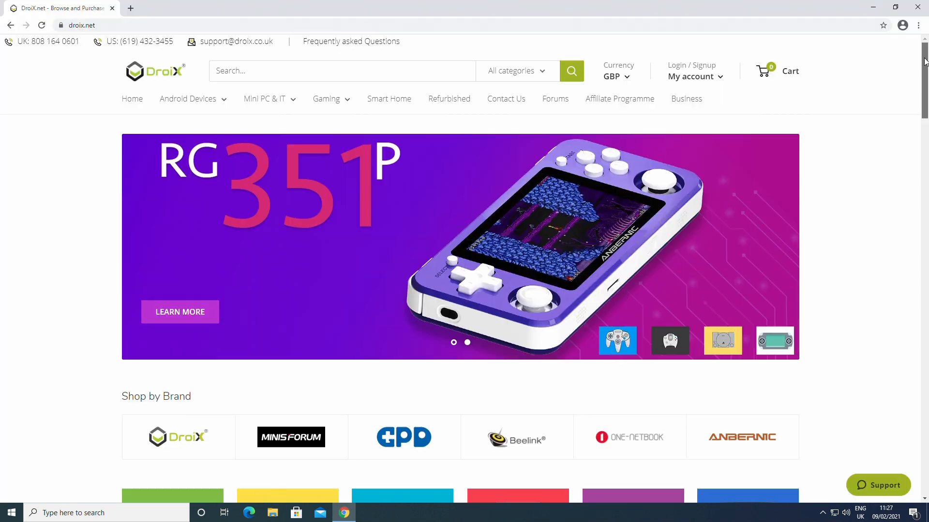
scroll(down, 3)
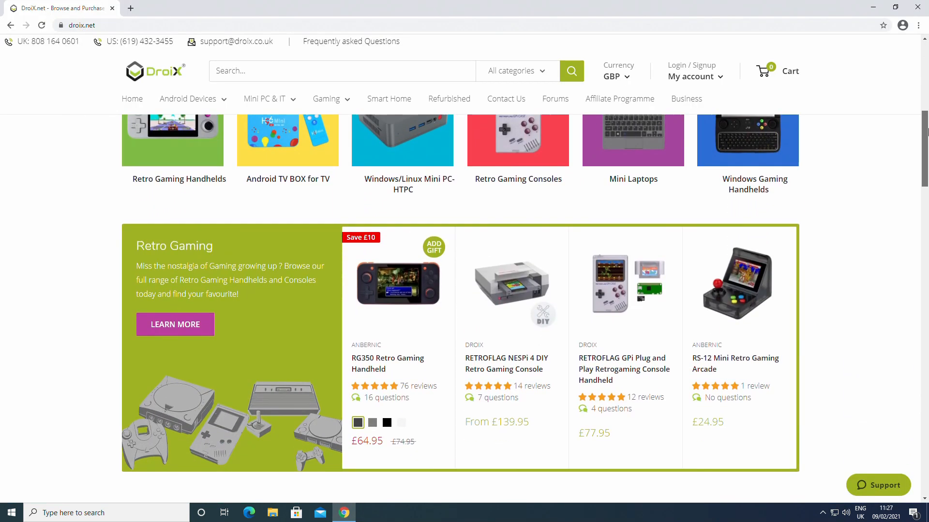
scroll(down, 3)
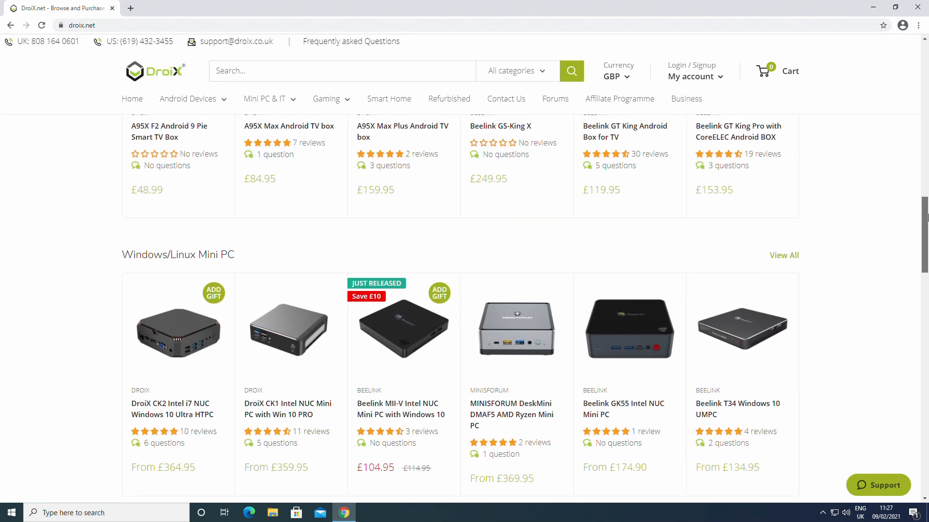
Browse the Microsoft Store's Gaming, Entertainment and Productivity tabs.
click(295, 513)
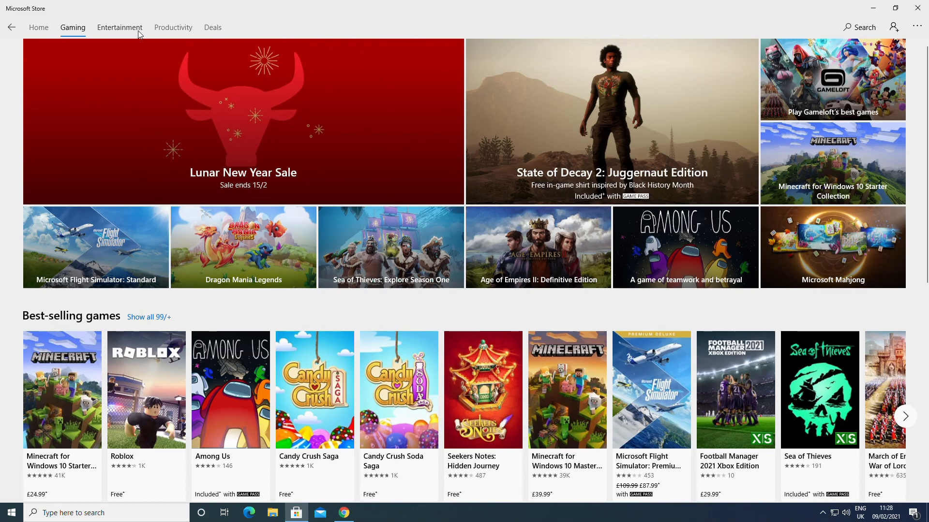
click(119, 27)
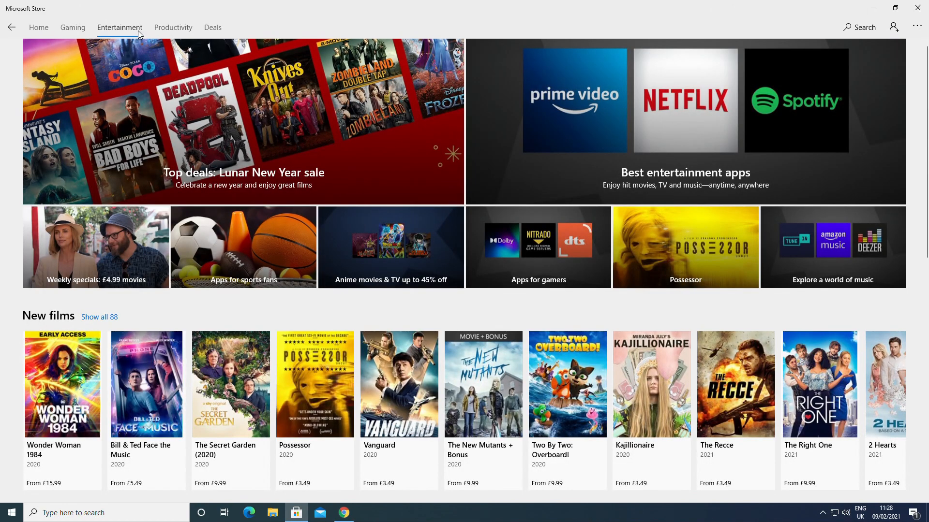
click(173, 27)
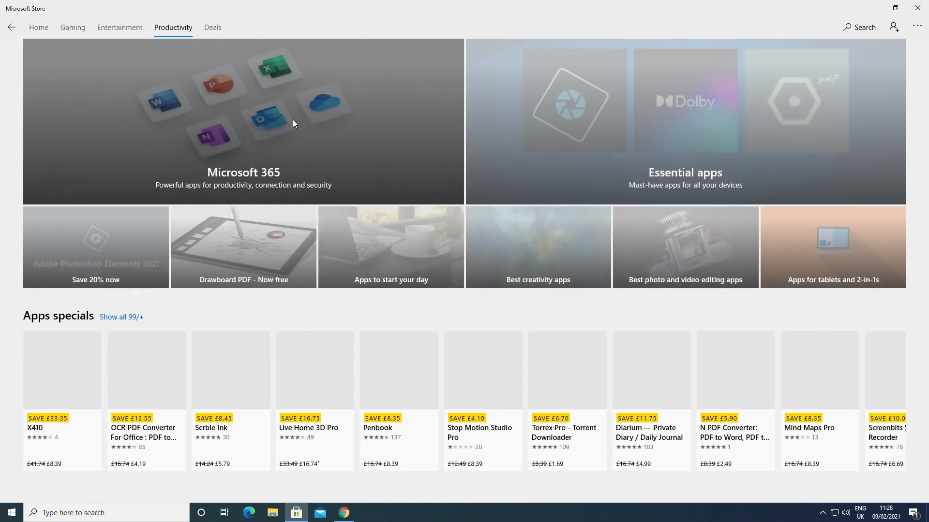
scroll(down, 3)
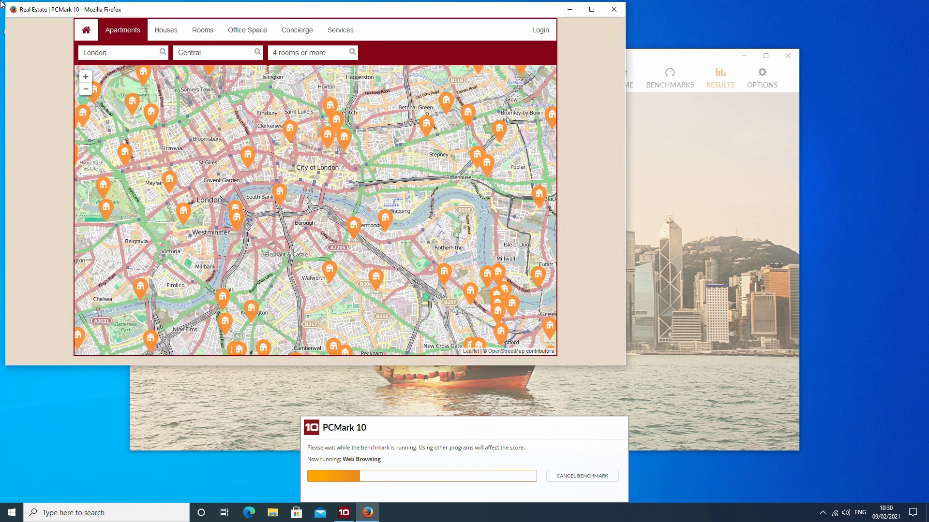
Let PCMark 10 run its Web Browsing workload without using other programs.
click(613, 9)
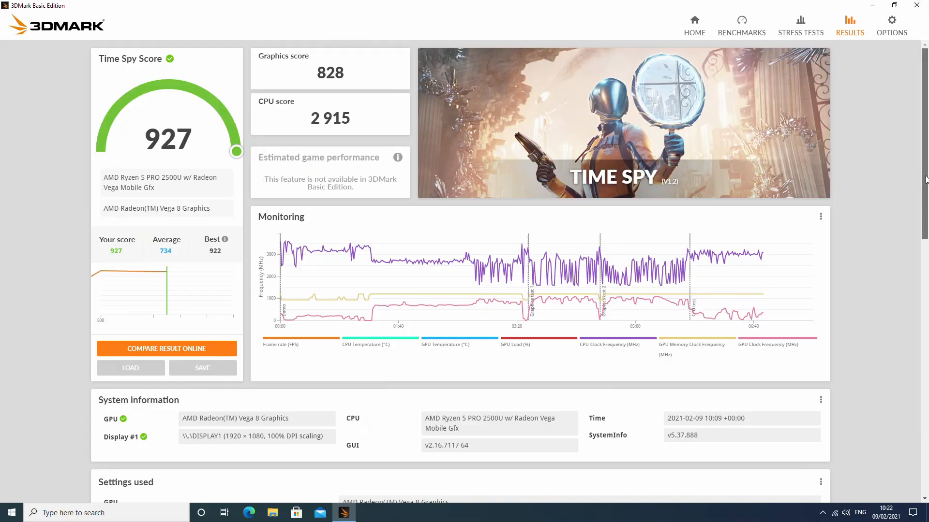
Scroll Time Spy system info, detailed scores (5.54, 4.64 FPS) and monitoring, then switch to Cinebench R23.
scroll(down, 3)
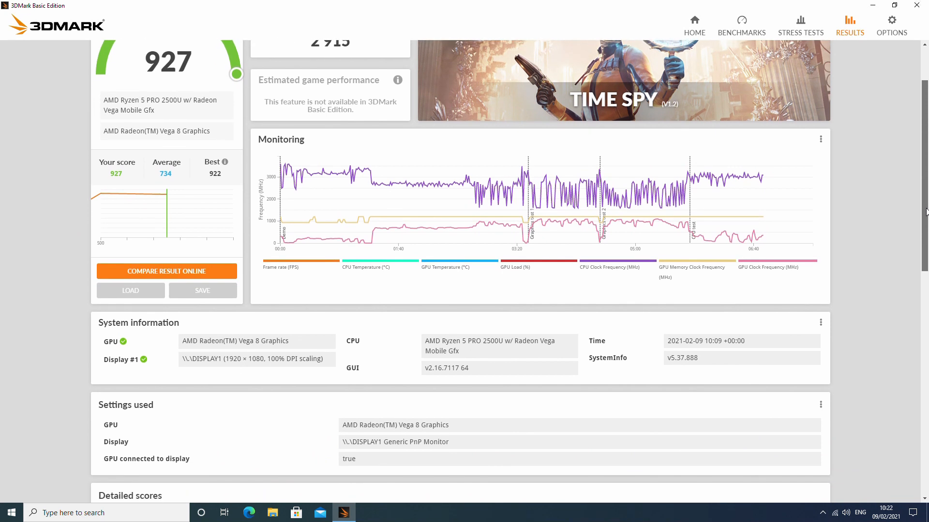
scroll(down, 3)
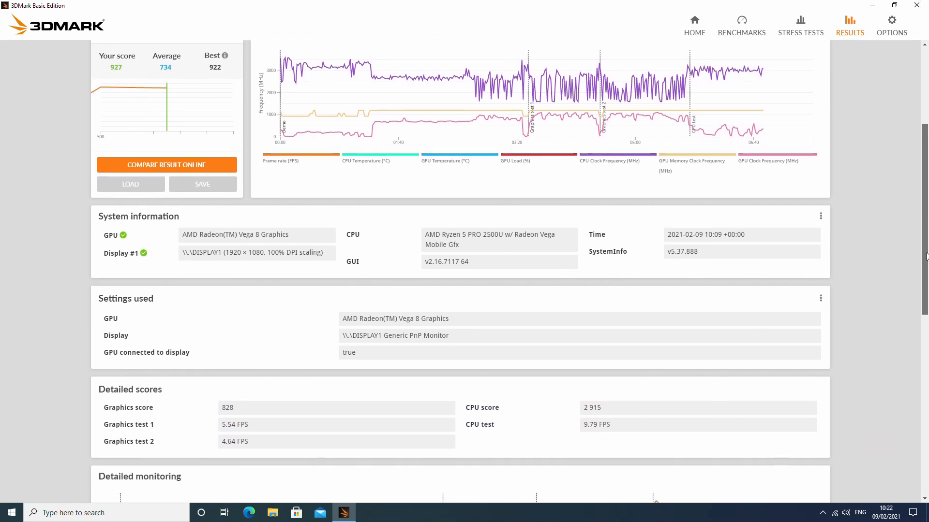
scroll(down, 3)
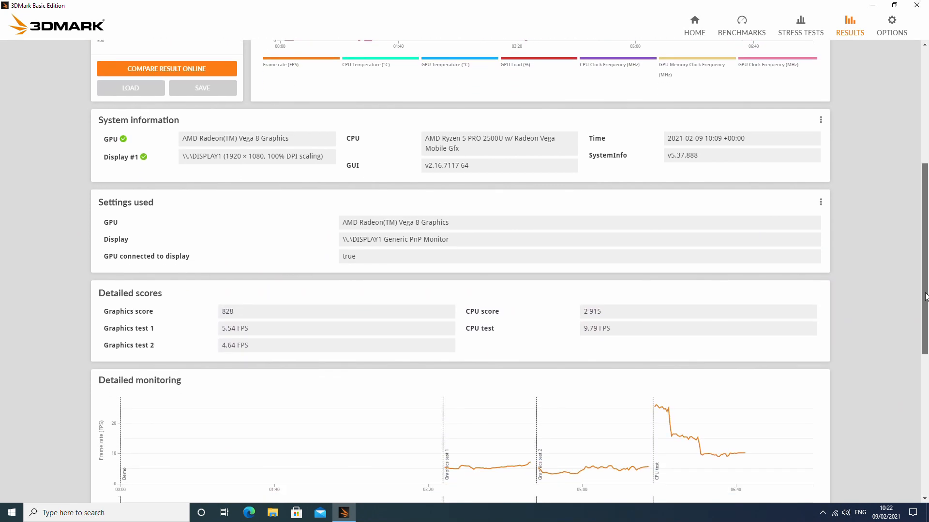
scroll(down, 3)
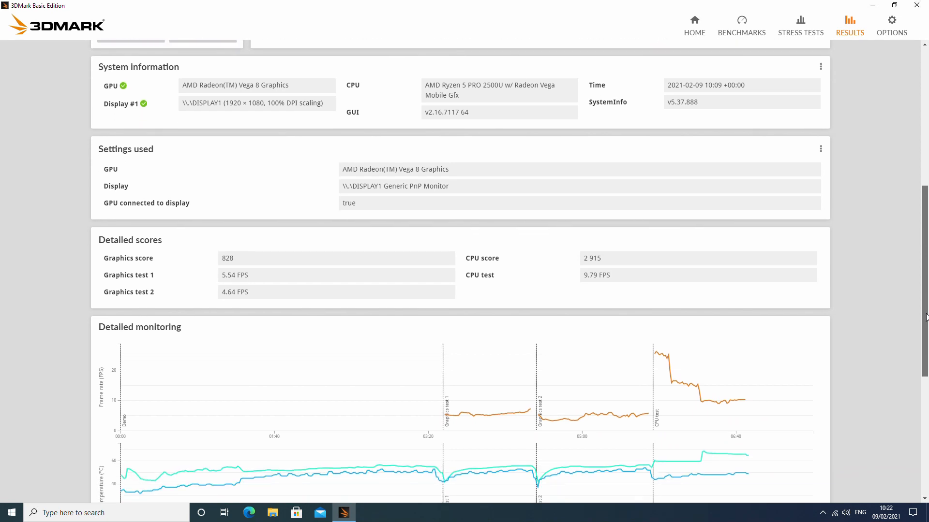
scroll(down, 3)
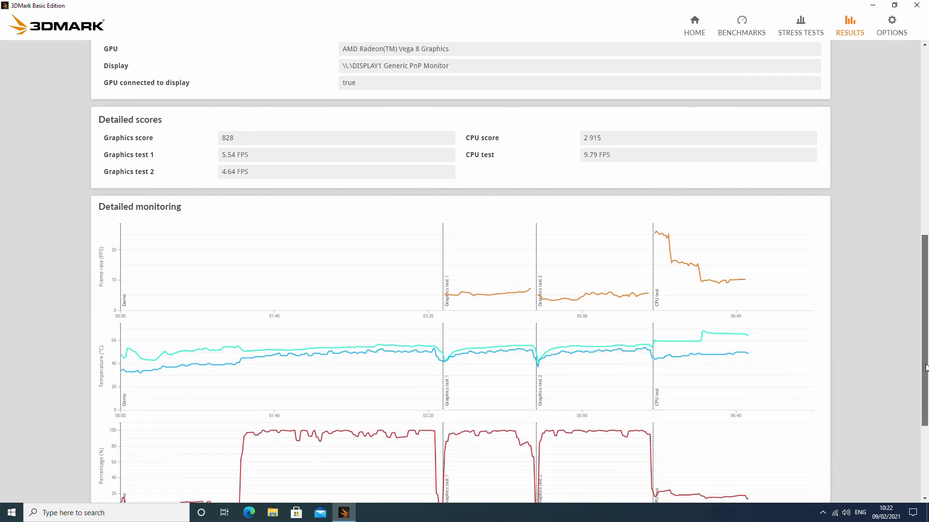
scroll(down, 3)
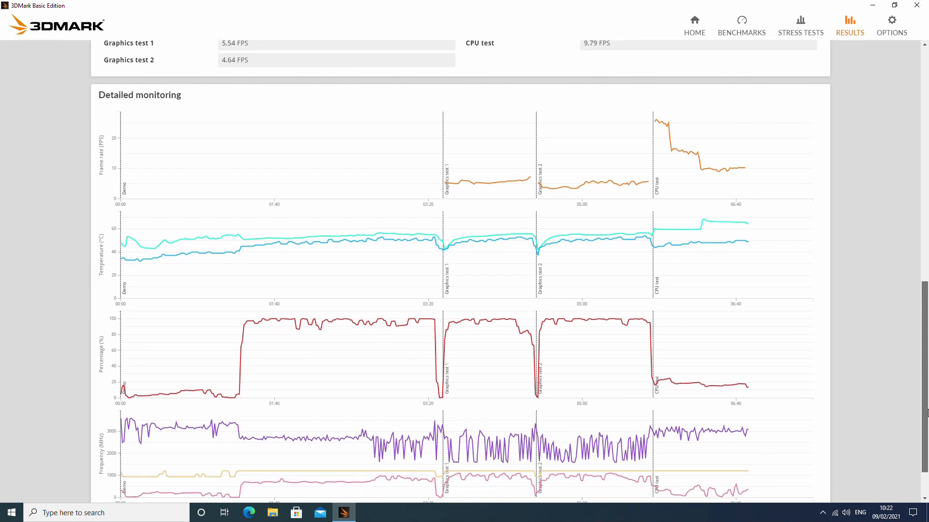
click(344, 513)
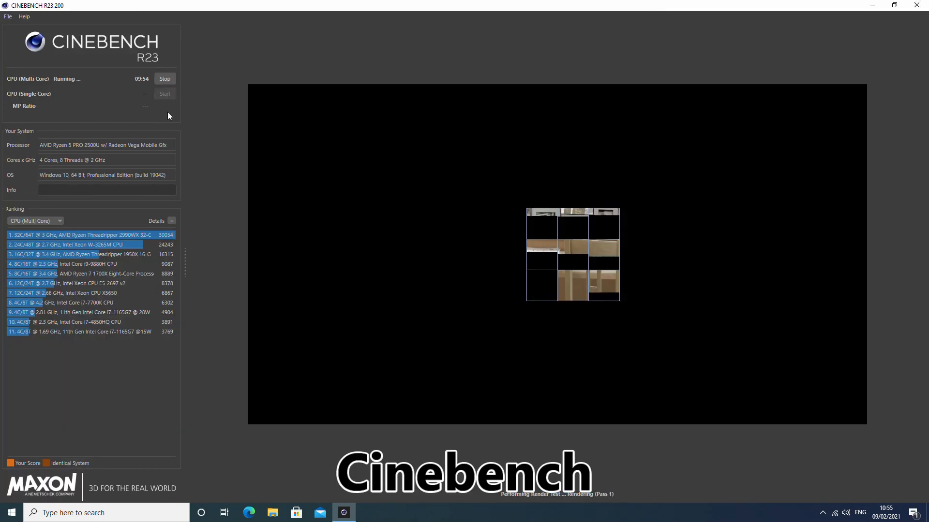